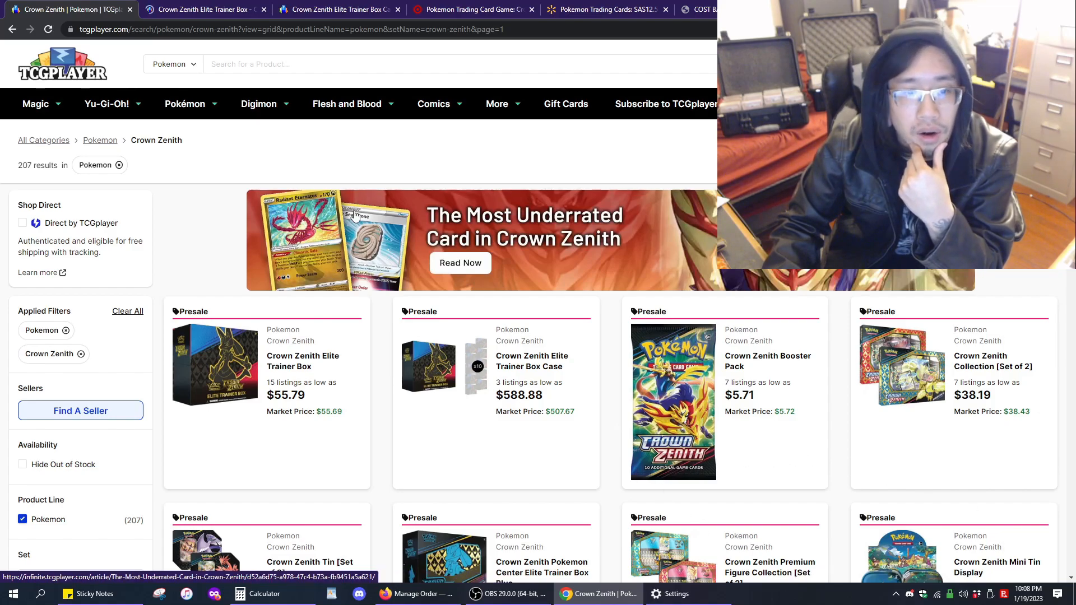
mouse_move(352, 275)
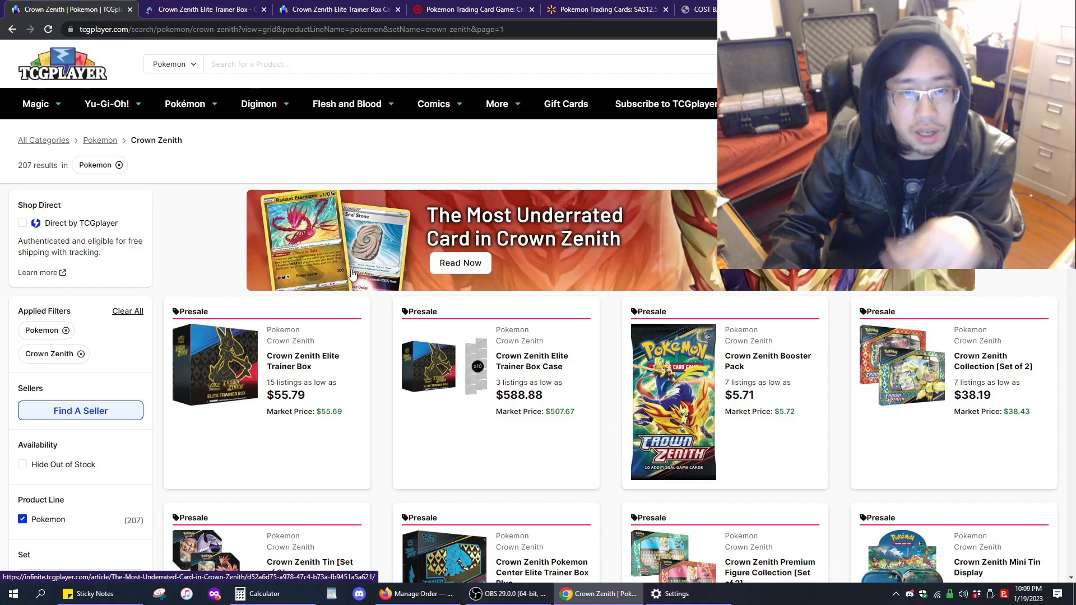
Step: Open the Crown Zenith Elite Trainer Box page ($55.83) and scroll to its price history
left_click(302, 361)
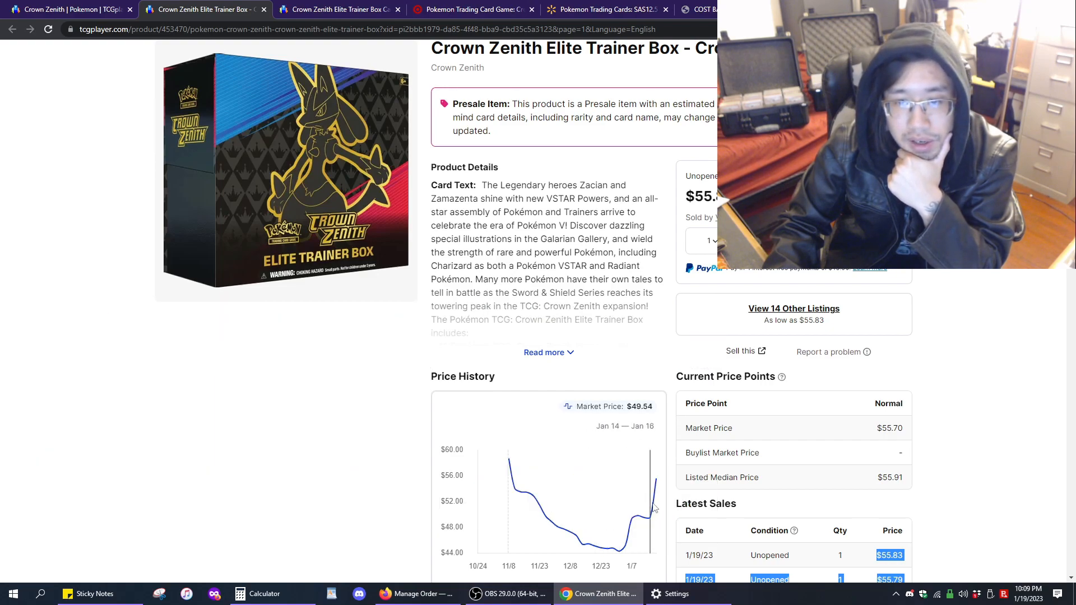
mouse_move(589, 545)
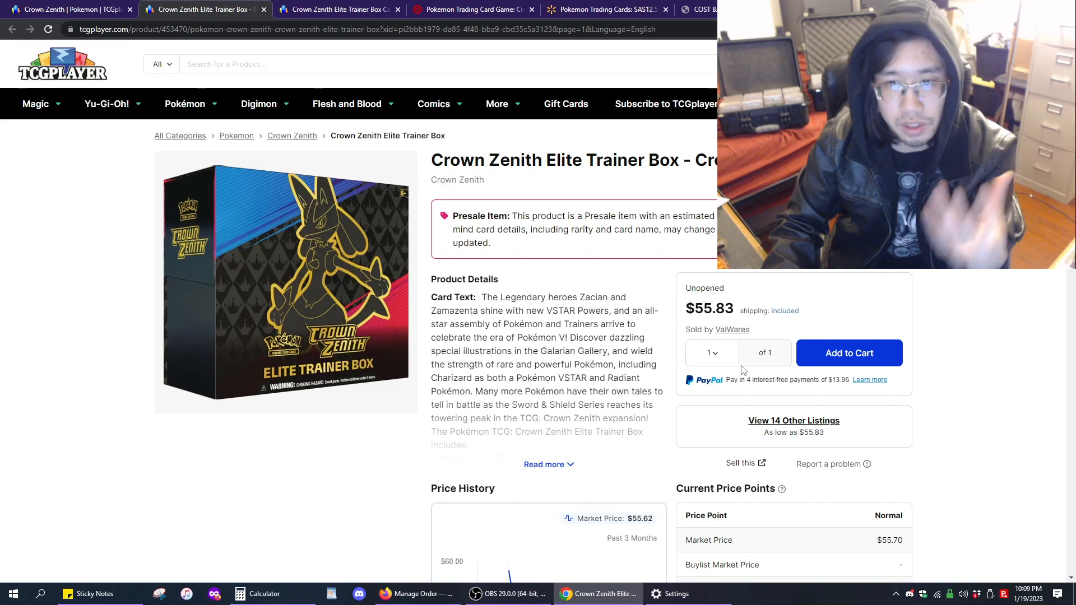
scroll("down", 3)
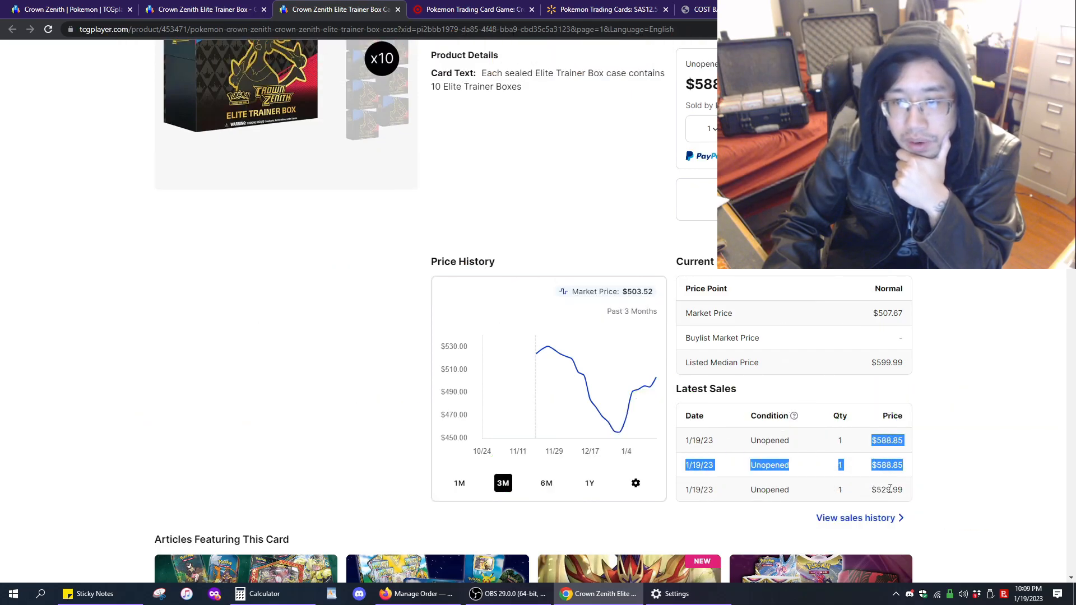
Step: Scroll the Elite Trainer Box Case page to its three listings, lowest $588.88
scroll("down", 3)
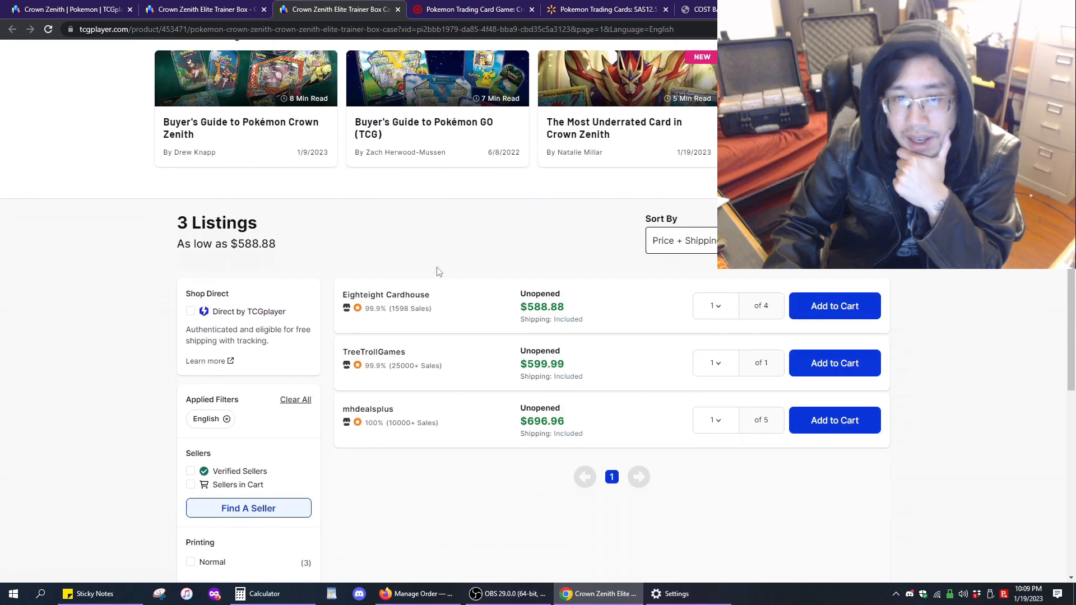
mouse_move(549, 309)
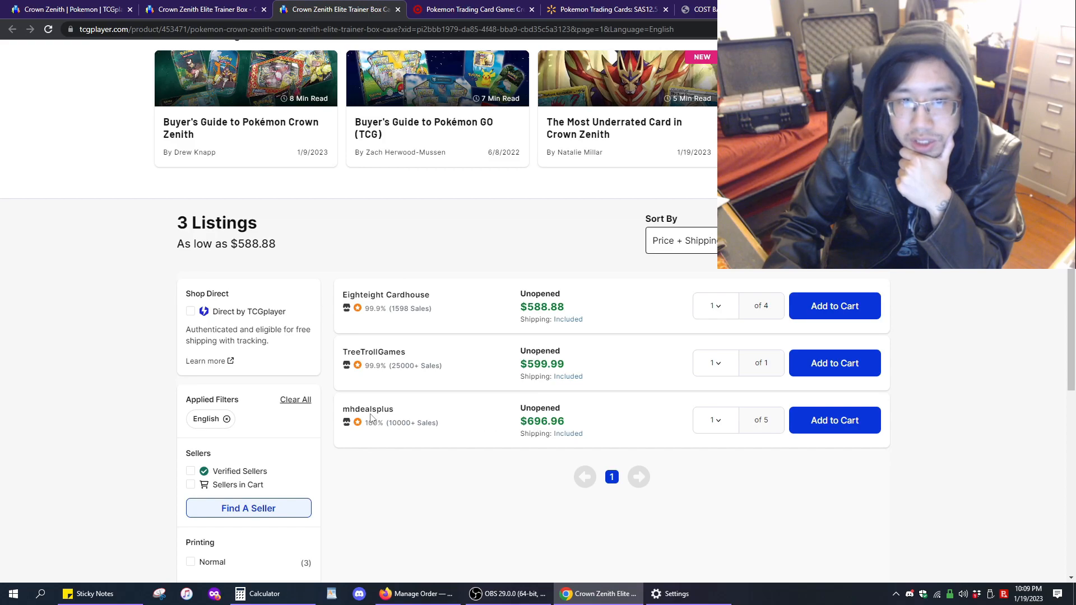
mouse_move(591, 434)
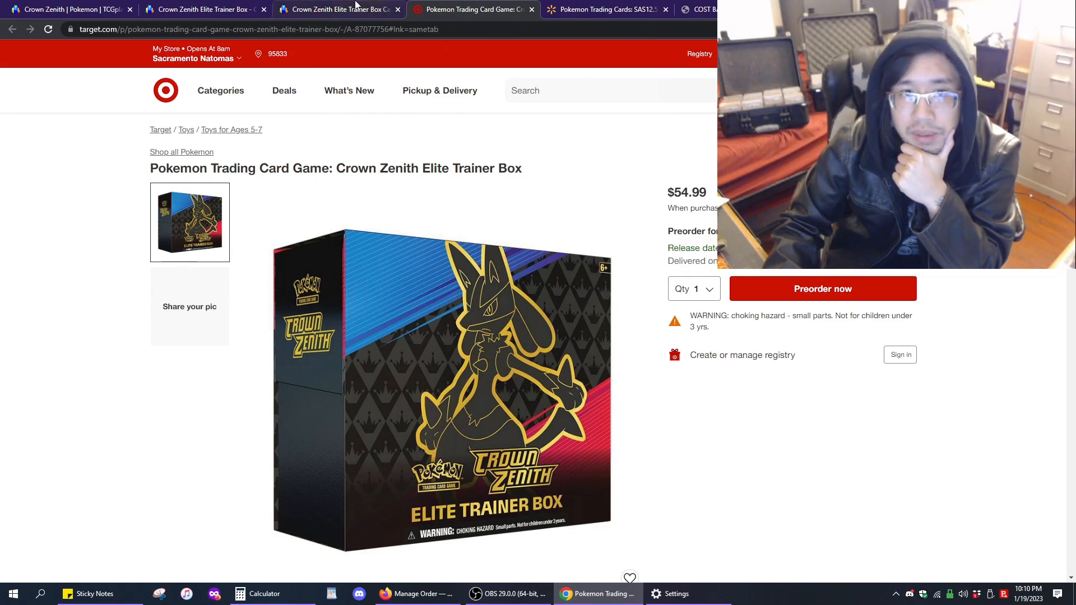
left_click(337, 9)
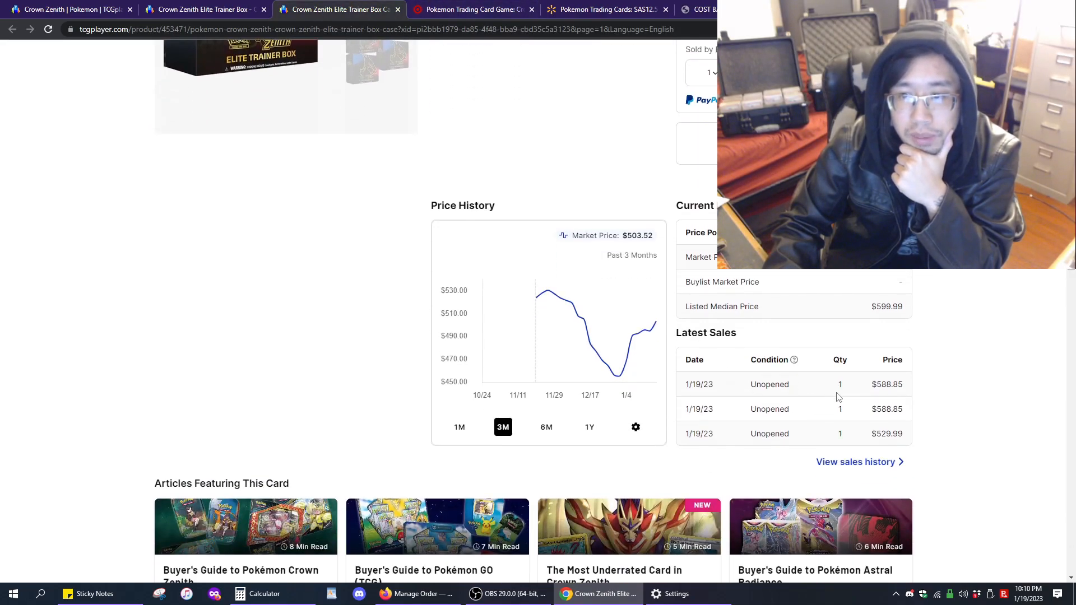
left_click(471, 9)
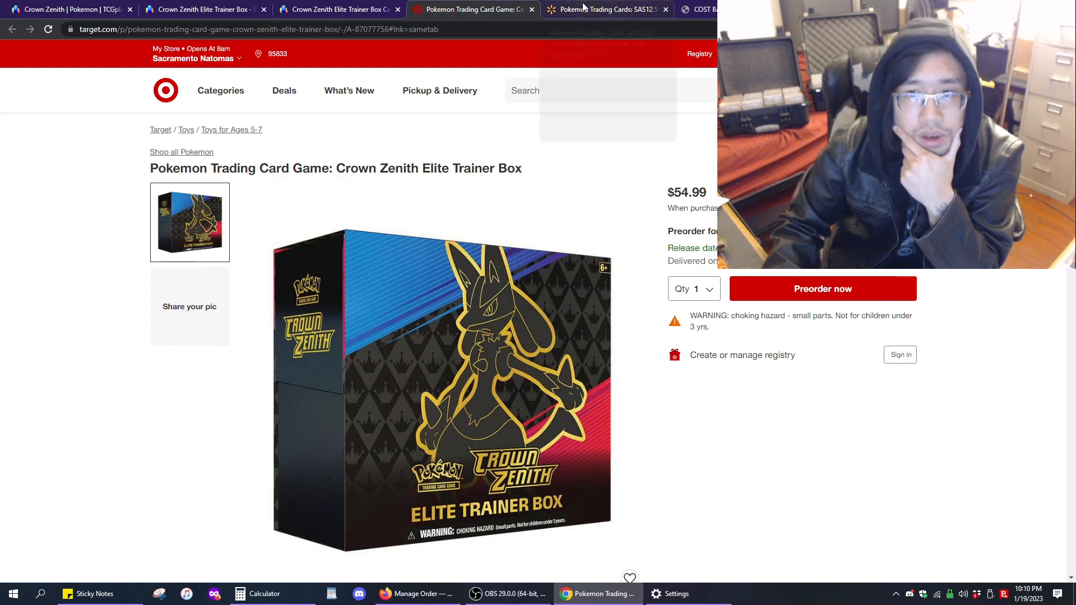
left_click(606, 9)
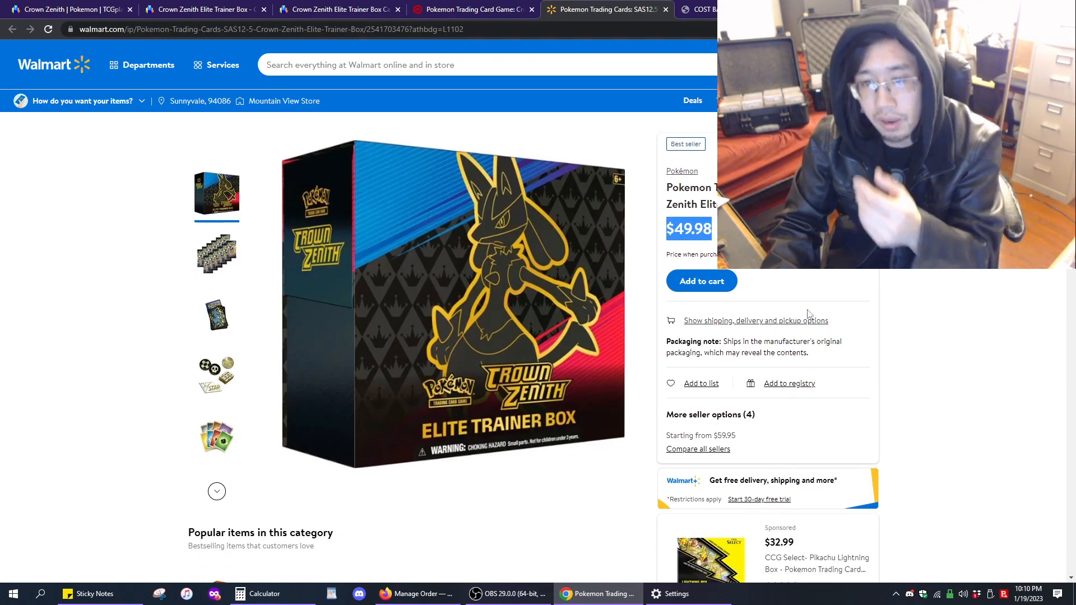
Step: Scroll Walmart's $49.98 Elite Trainer Box page to the other seller offers from $59.95
scroll("down", 3)
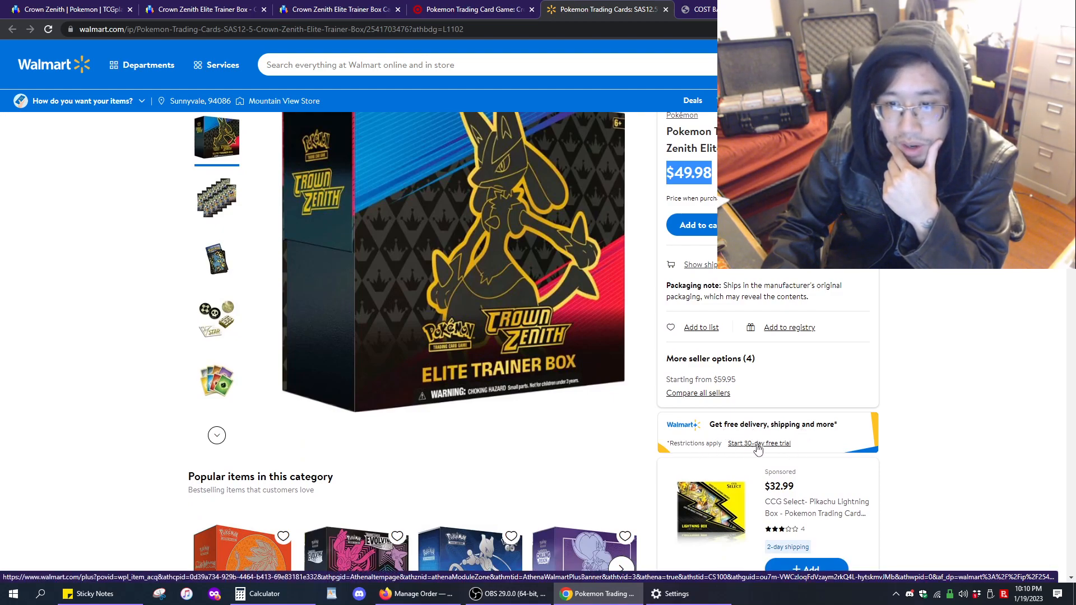
scroll("down", 3)
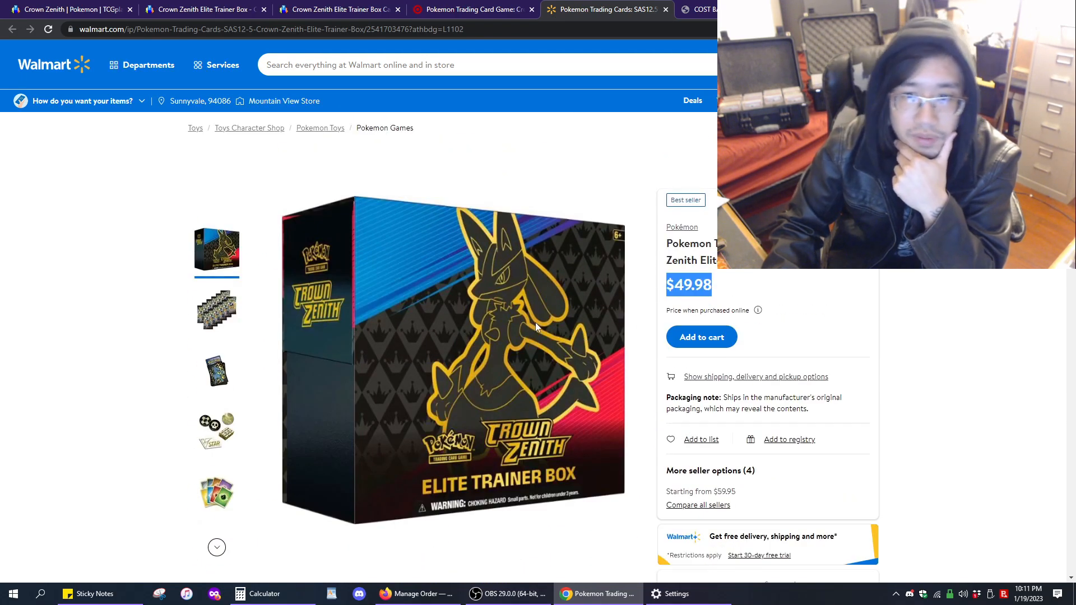
mouse_move(426, 138)
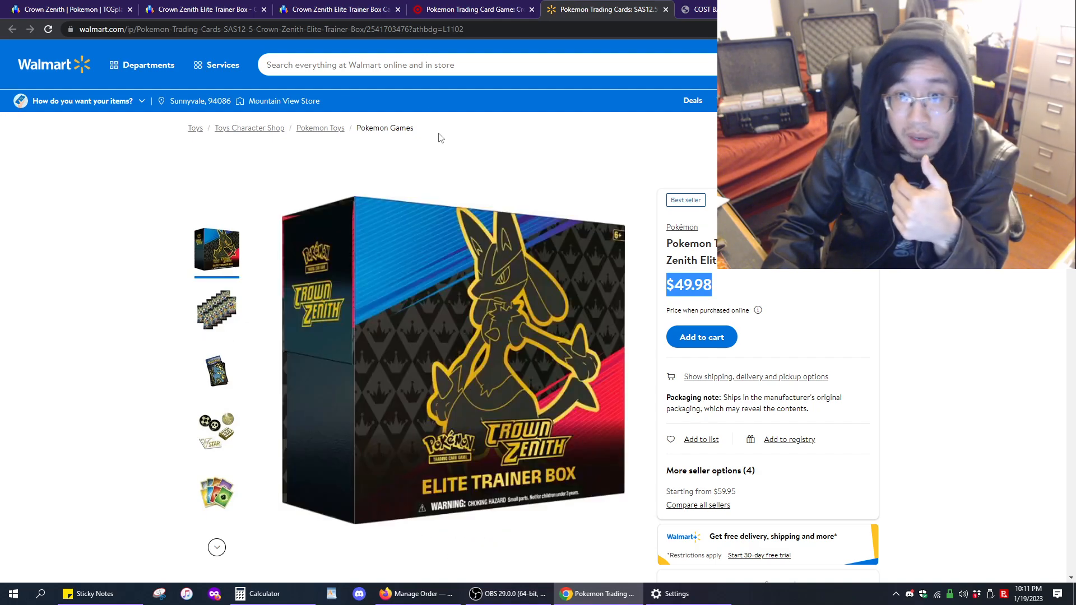
mouse_move(536, 169)
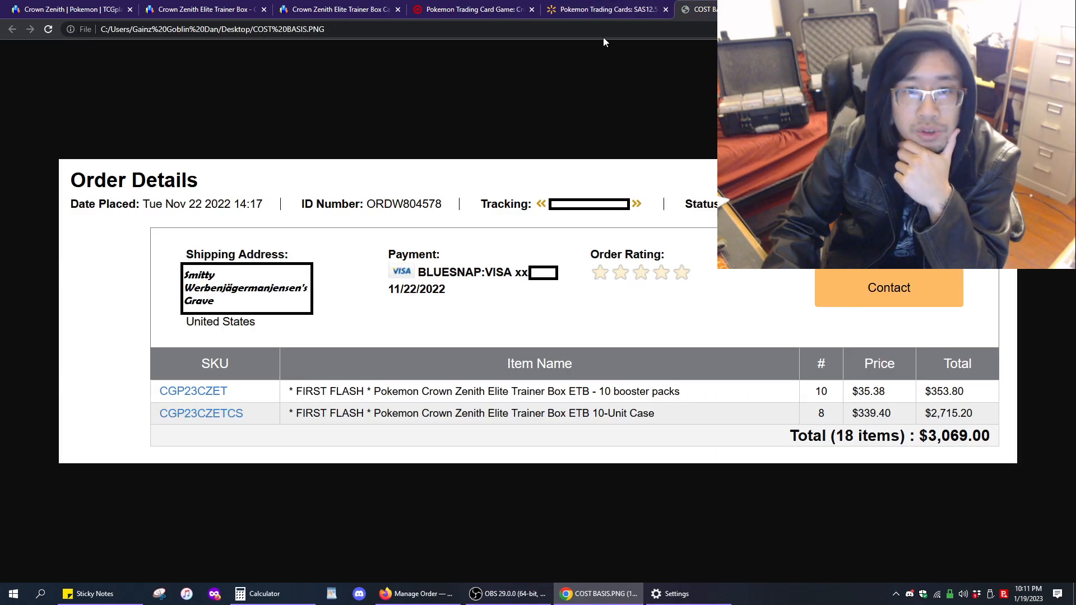
mouse_move(625, 211)
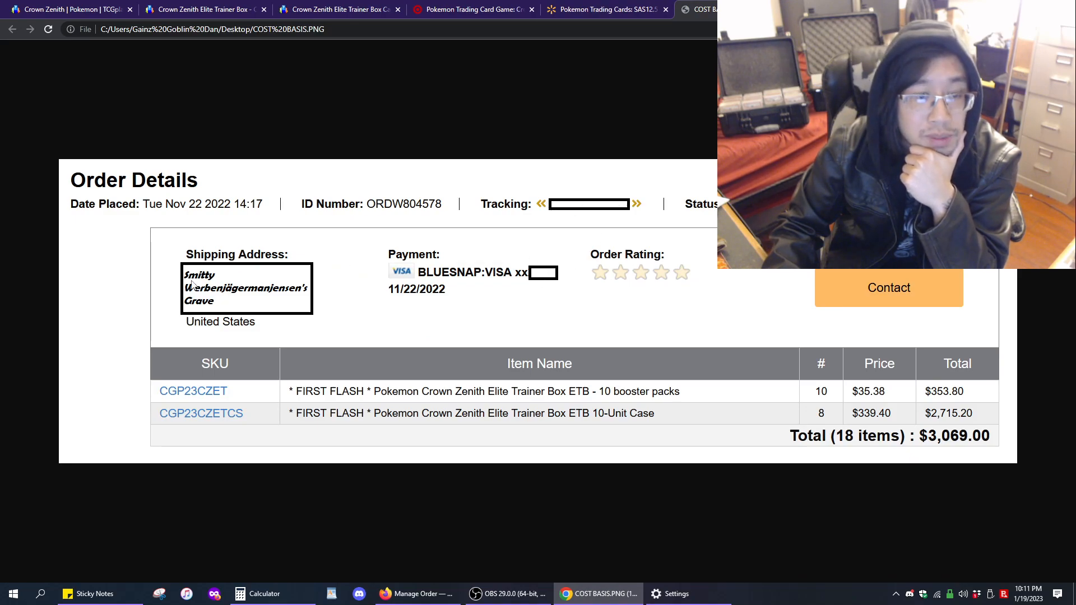
mouse_move(250, 311)
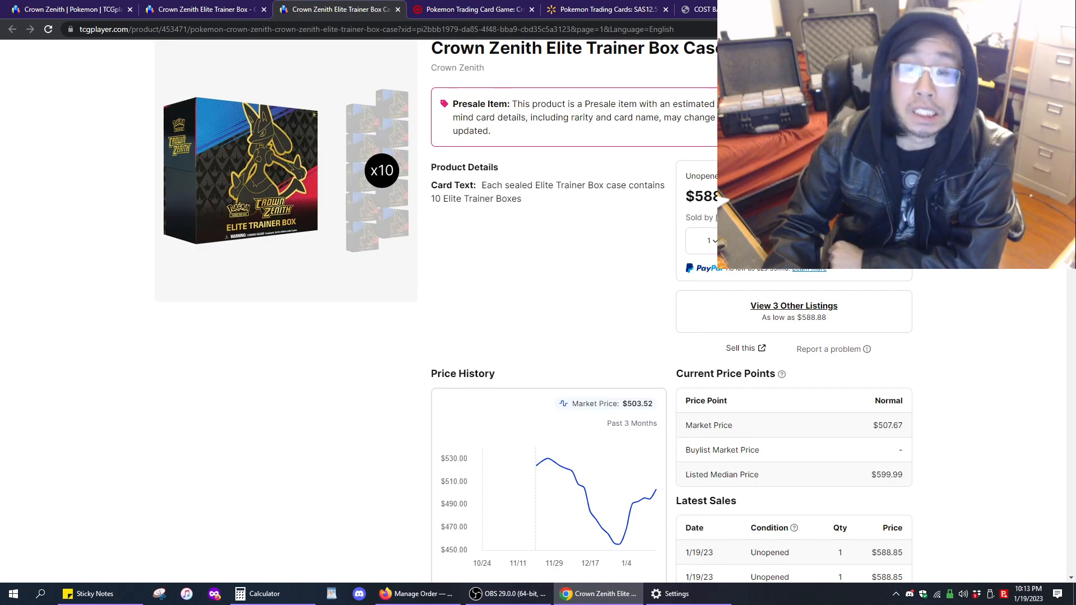
mouse_move(472, 9)
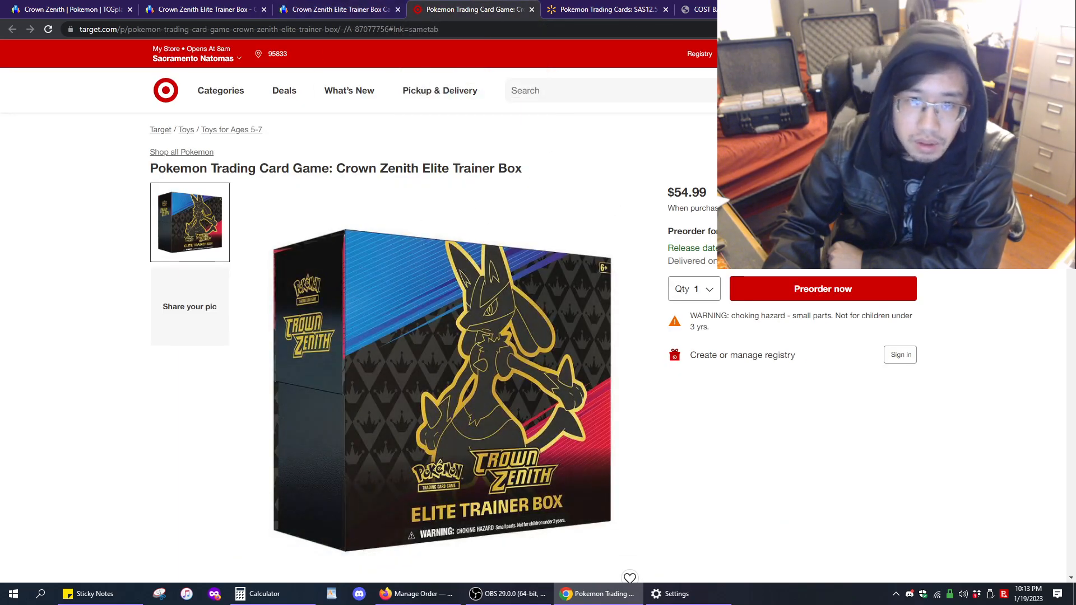
mouse_move(499, 179)
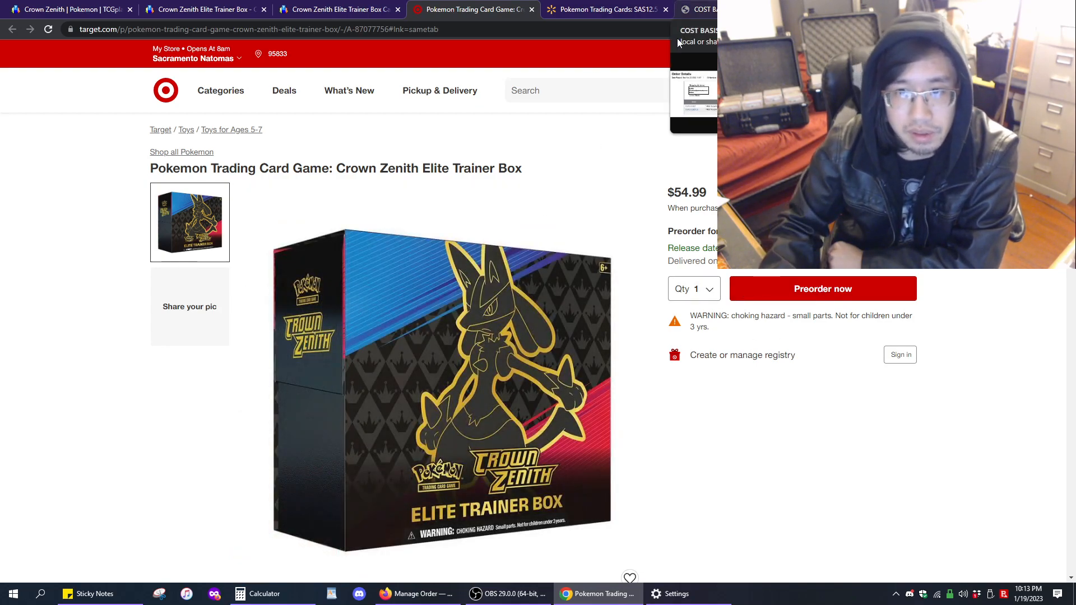
Step: Switch between tabs to bring up the $3,069.00 Order Details receipt image
left_click(700, 9)
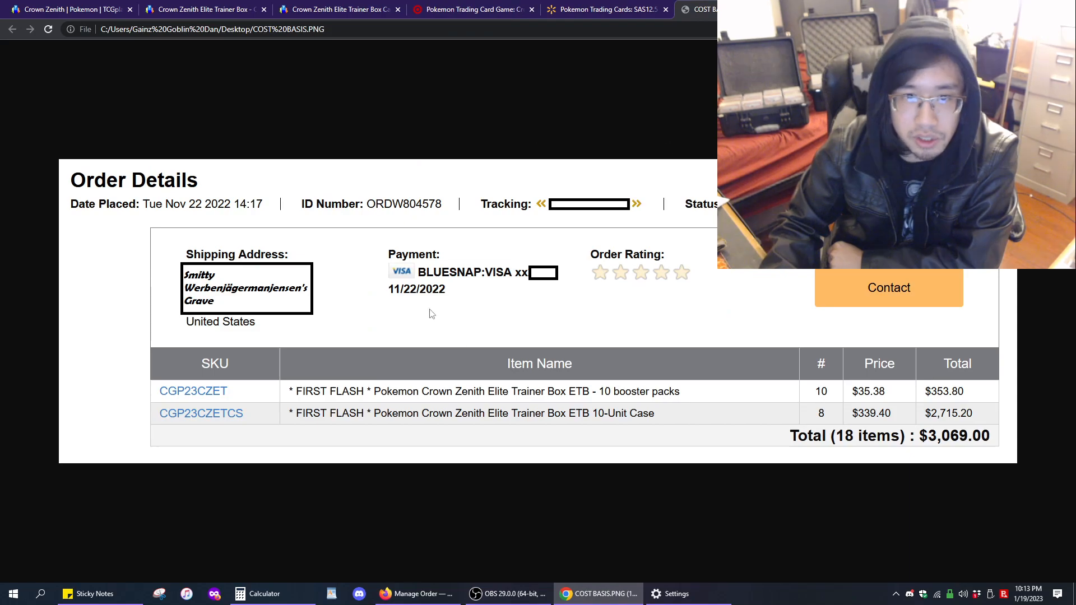
mouse_move(625, 169)
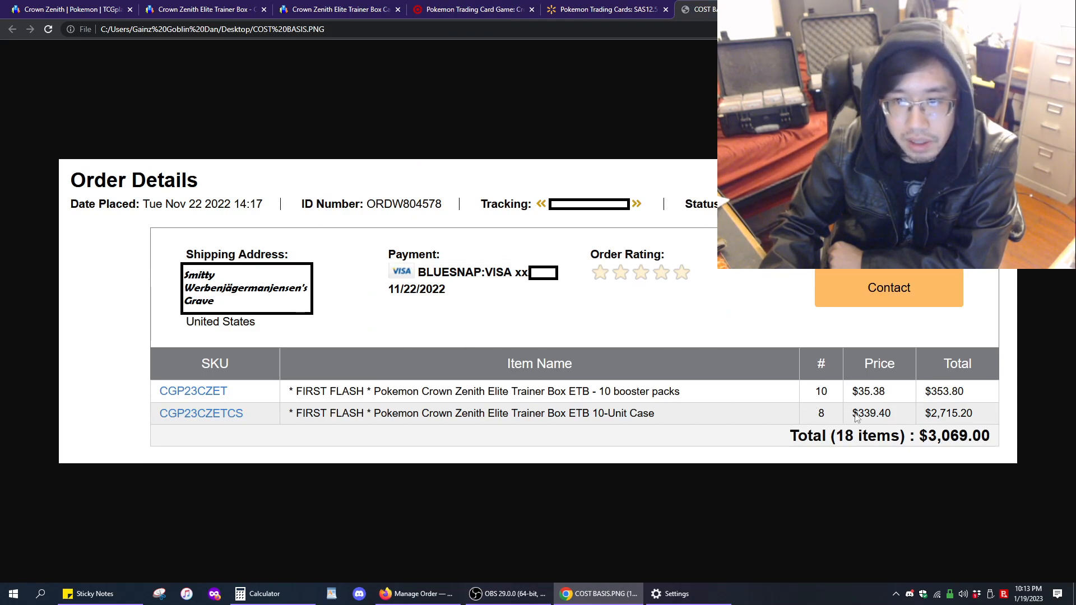
left_click(606, 9)
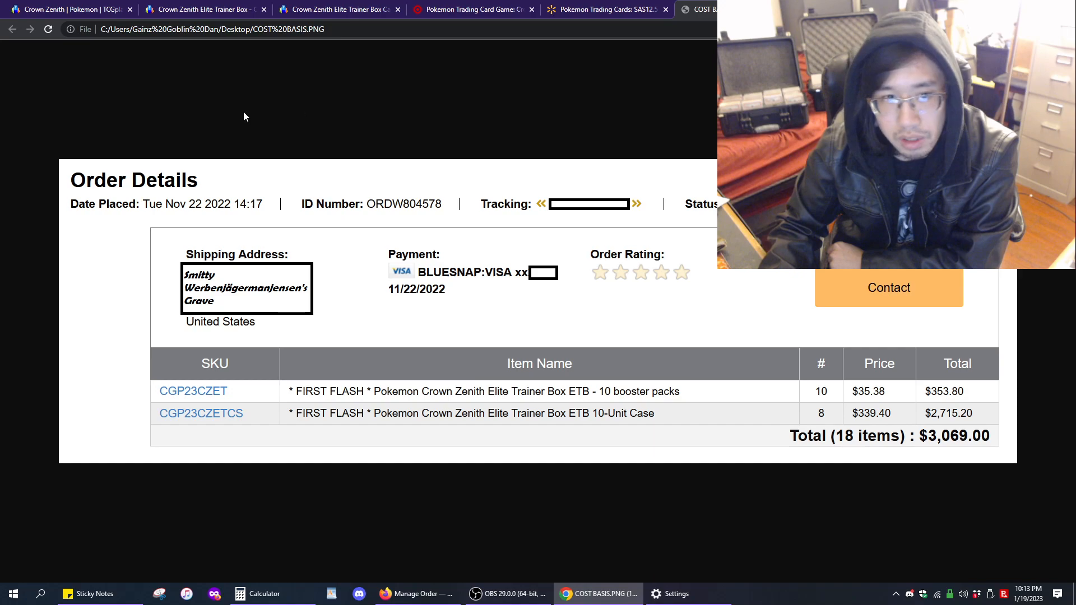
mouse_move(645, 414)
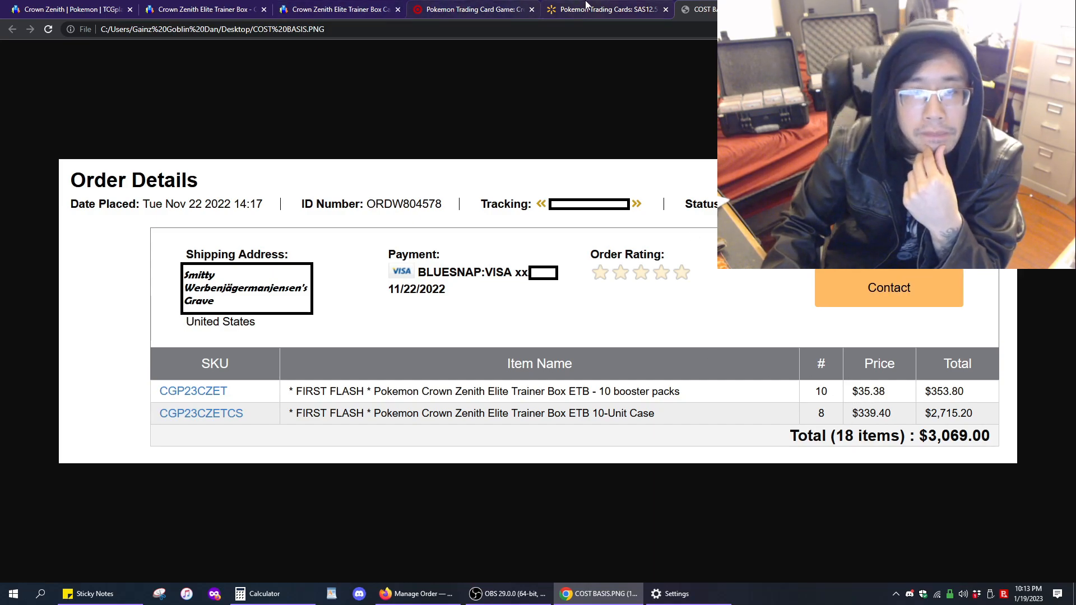
left_click(604, 9)
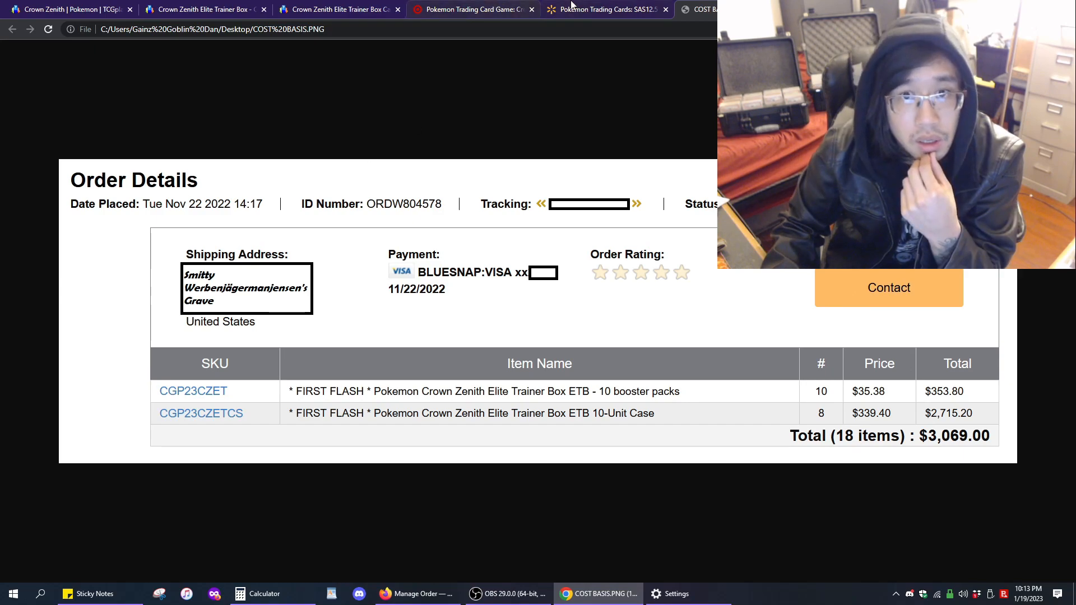
mouse_move(604, 9)
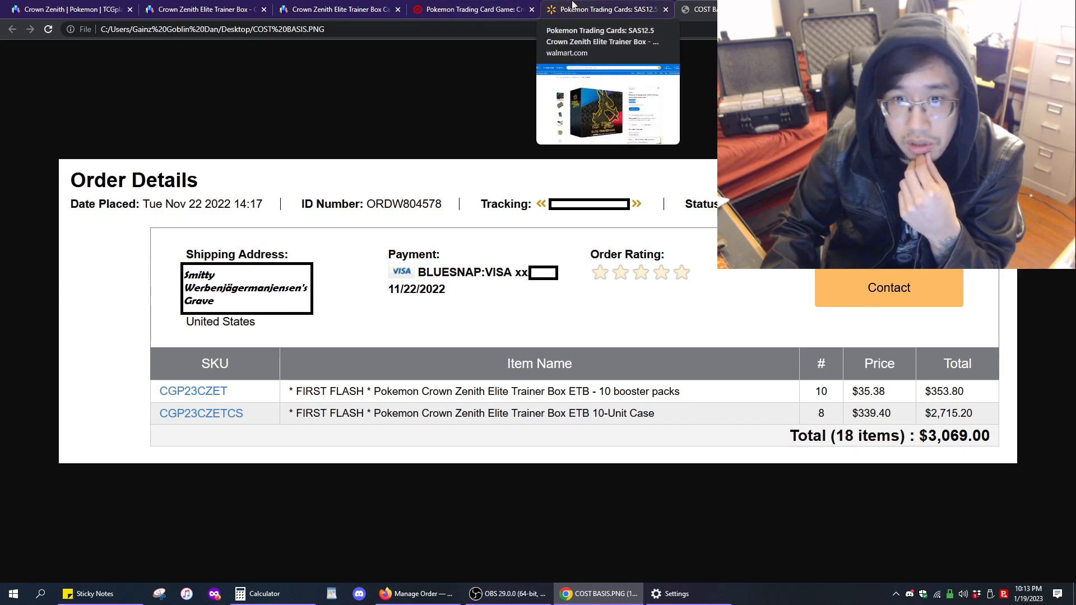